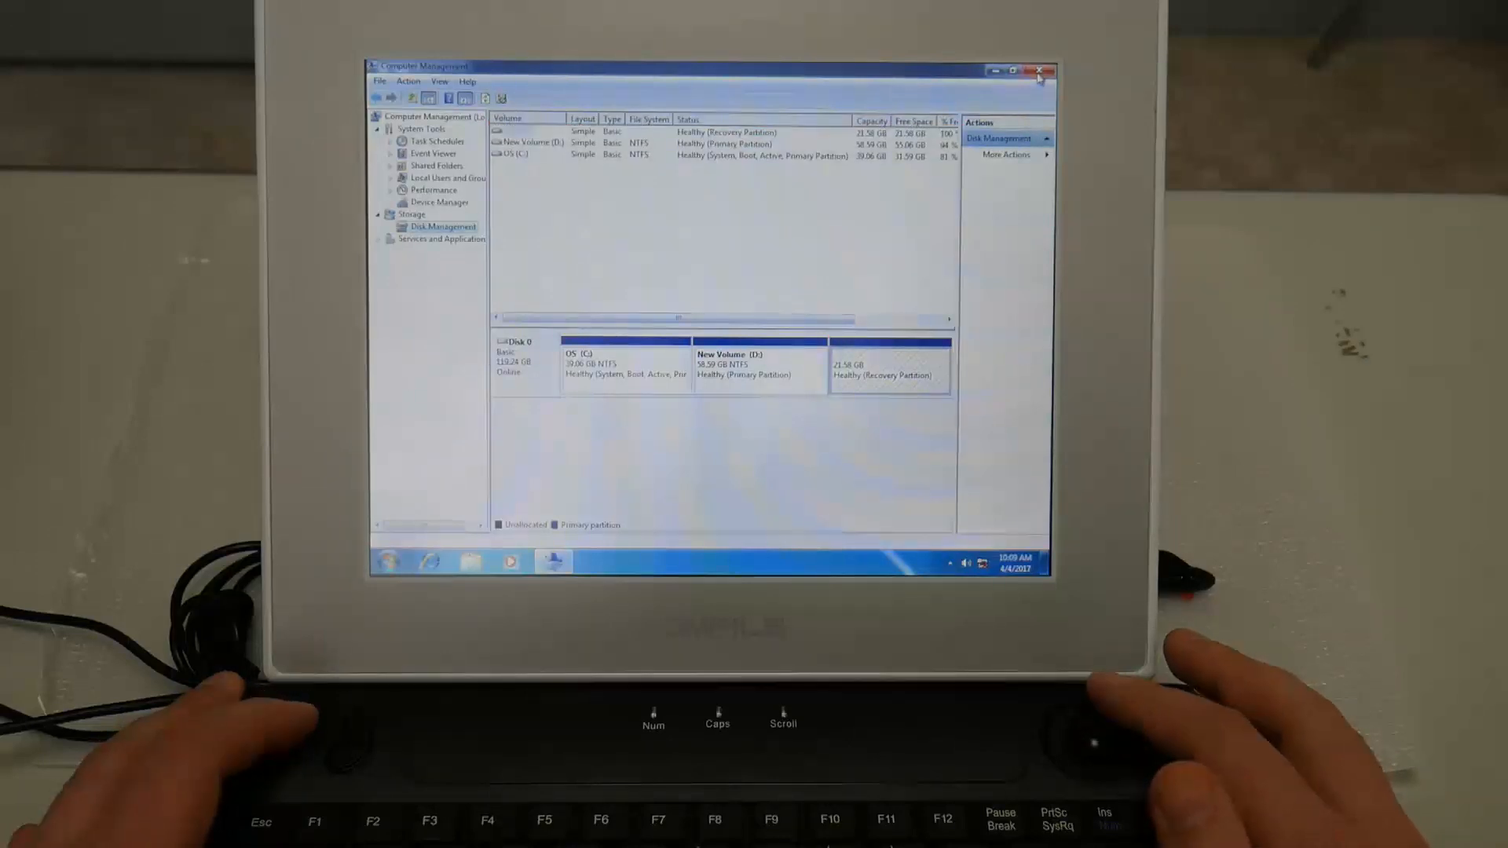
Close the Computer Management Disk Management window to return to the Windows desktop
left_click(1038, 70)
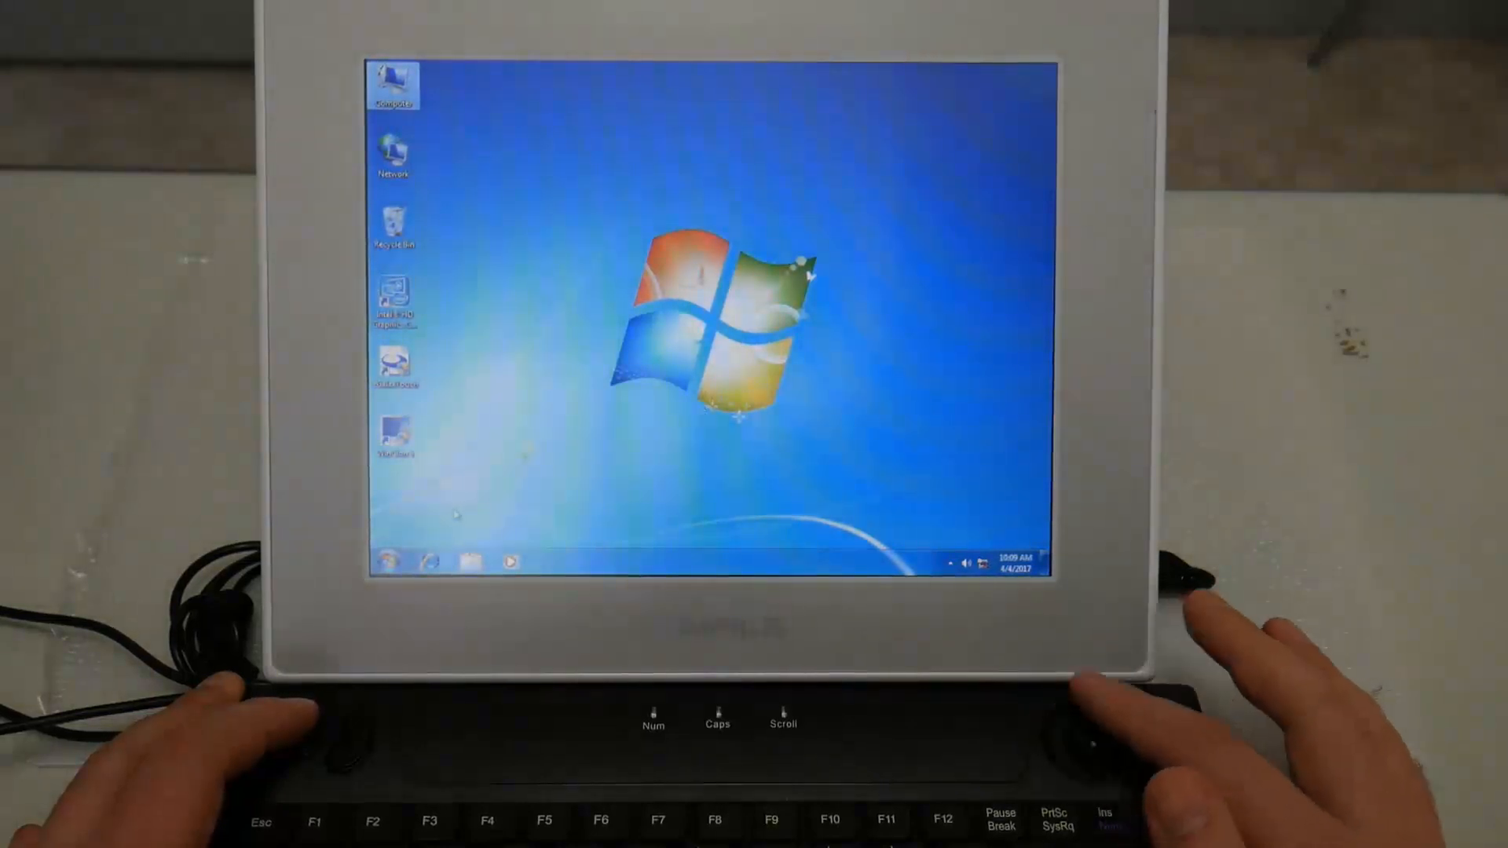
Restart the panel PC from the Start menu to reach the F11 Recovery Zone prompt
left_click(390, 562)
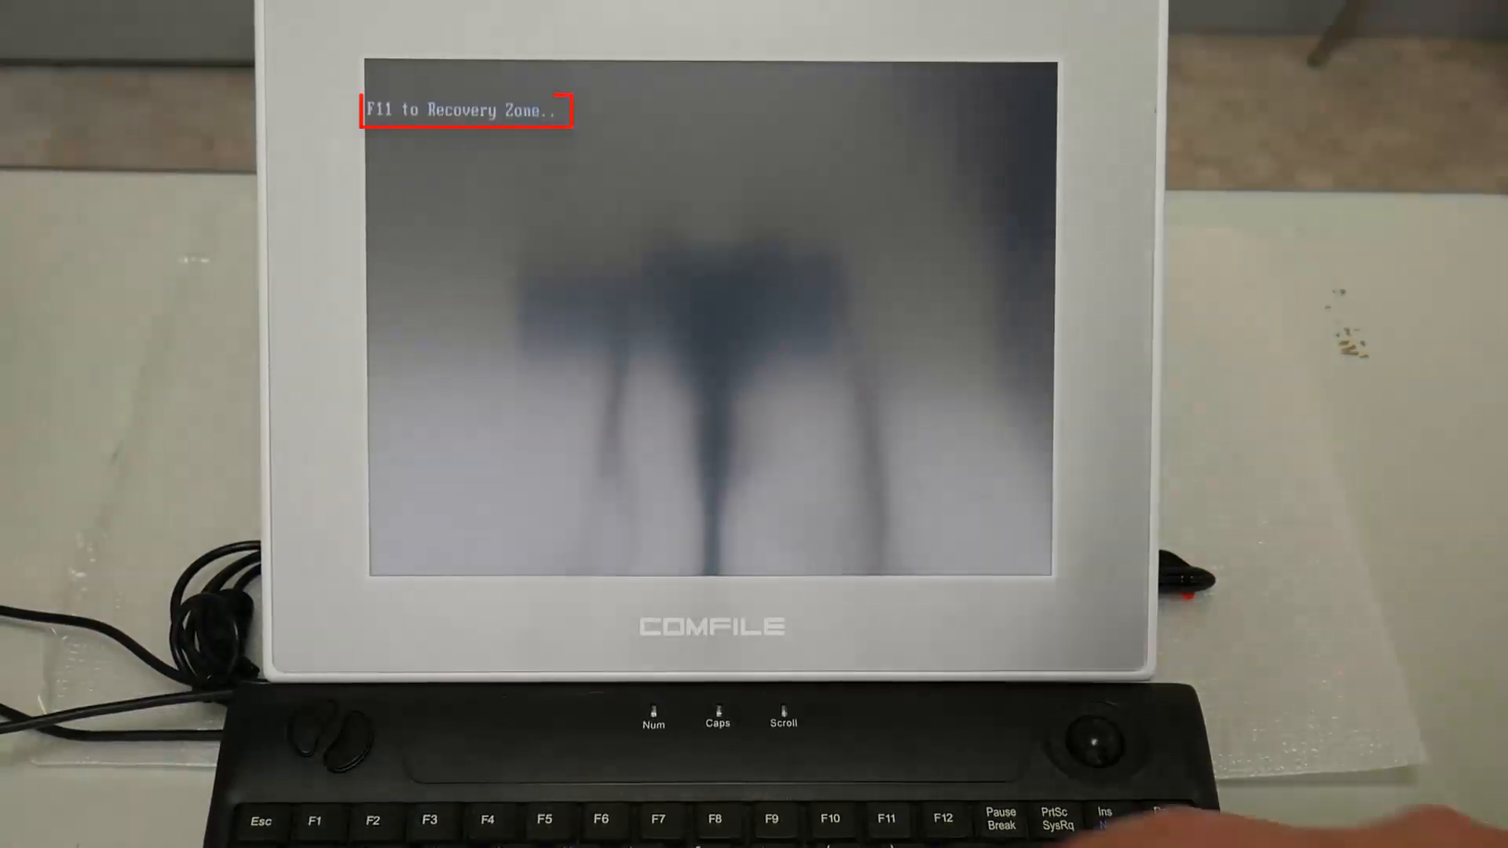
key("F11")
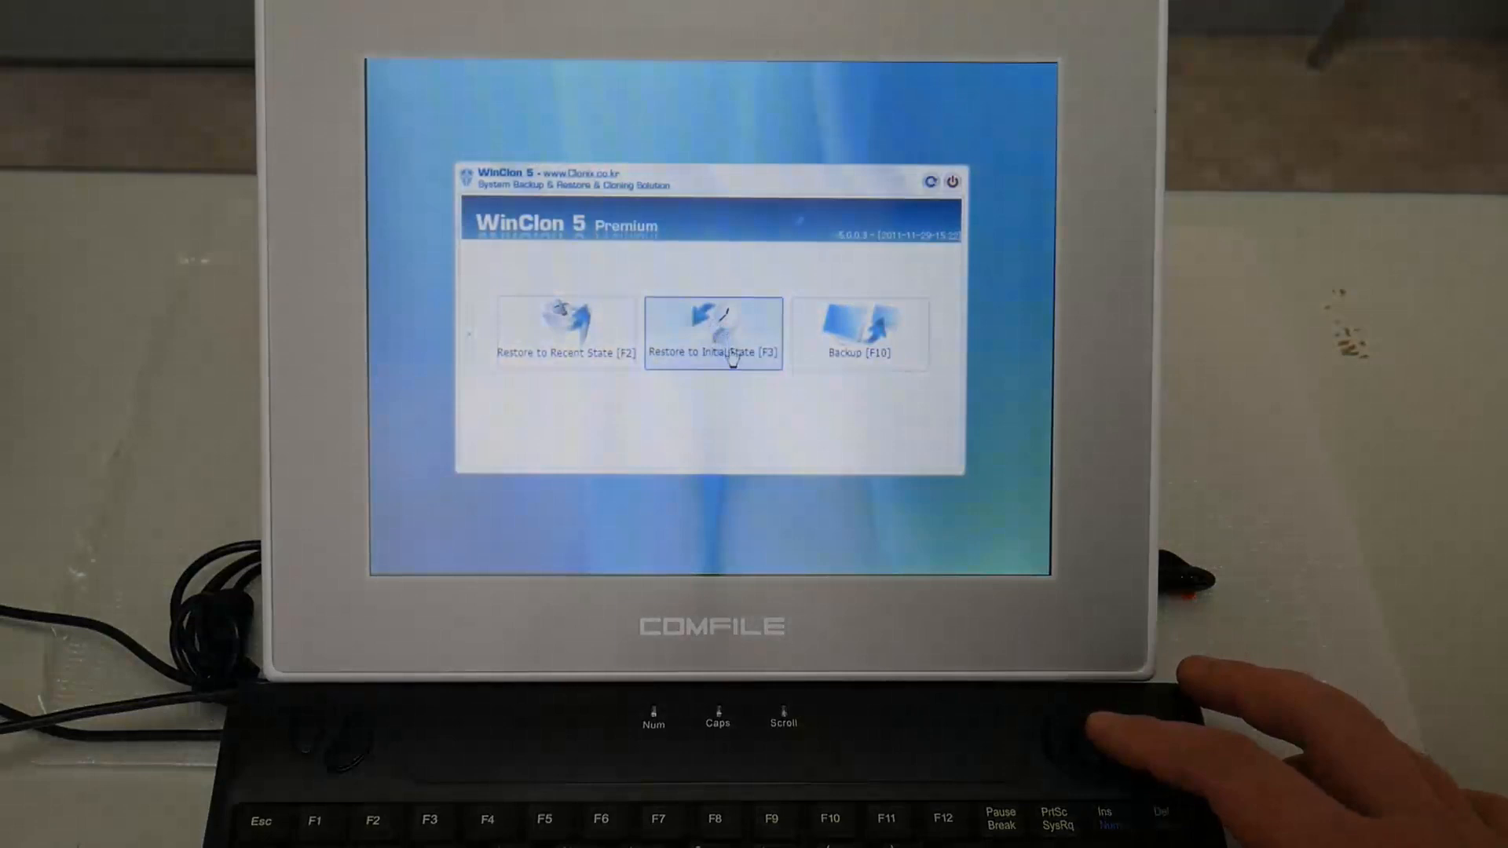
Choose 'Restore to Initial State [F3]' in WinClon 5, bringing up the data-deletion warning
left_click(713, 333)
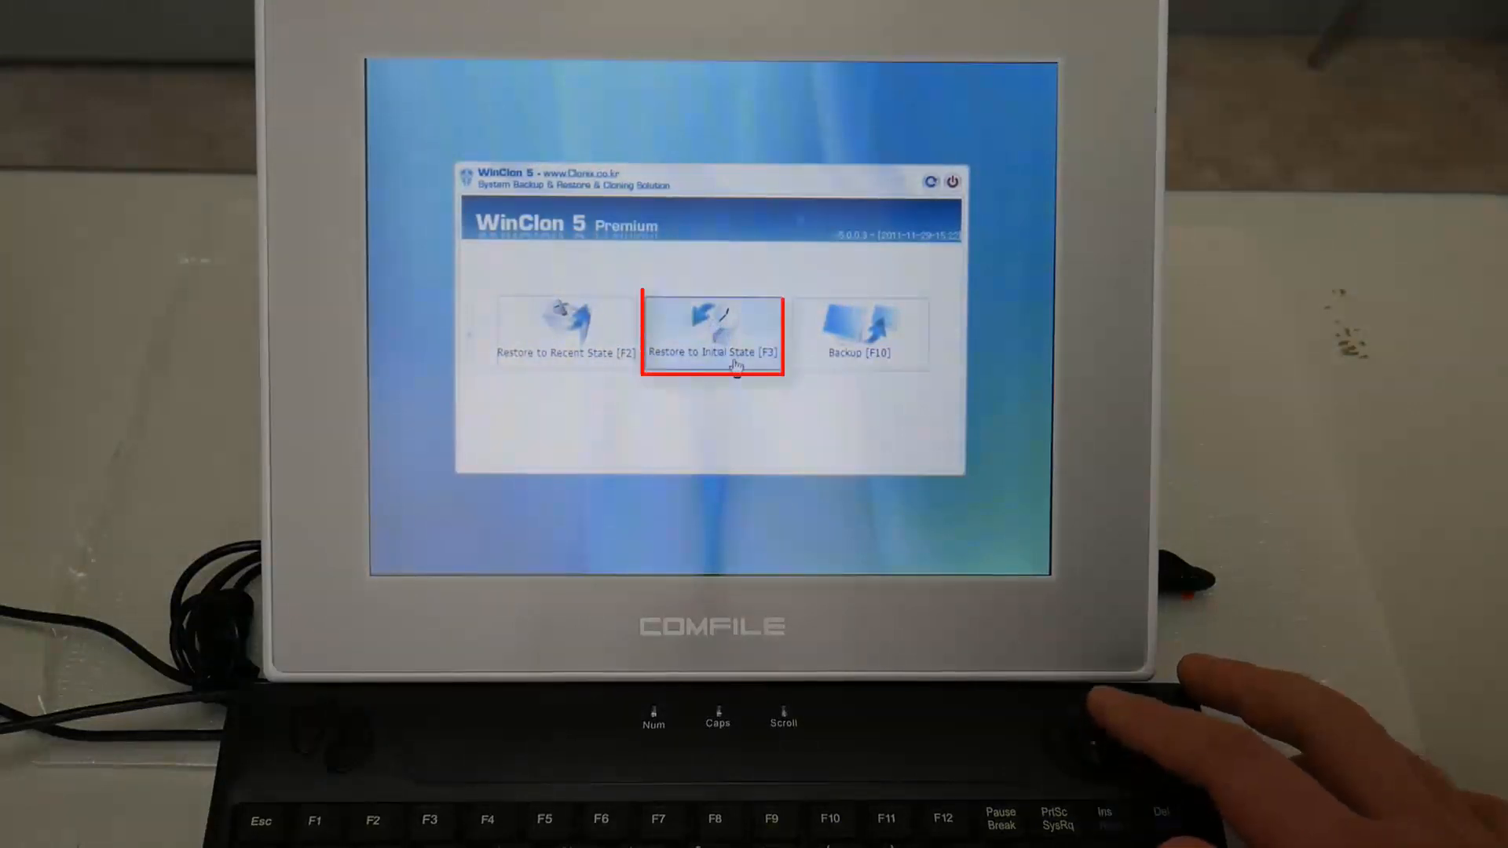
left_click(712, 332)
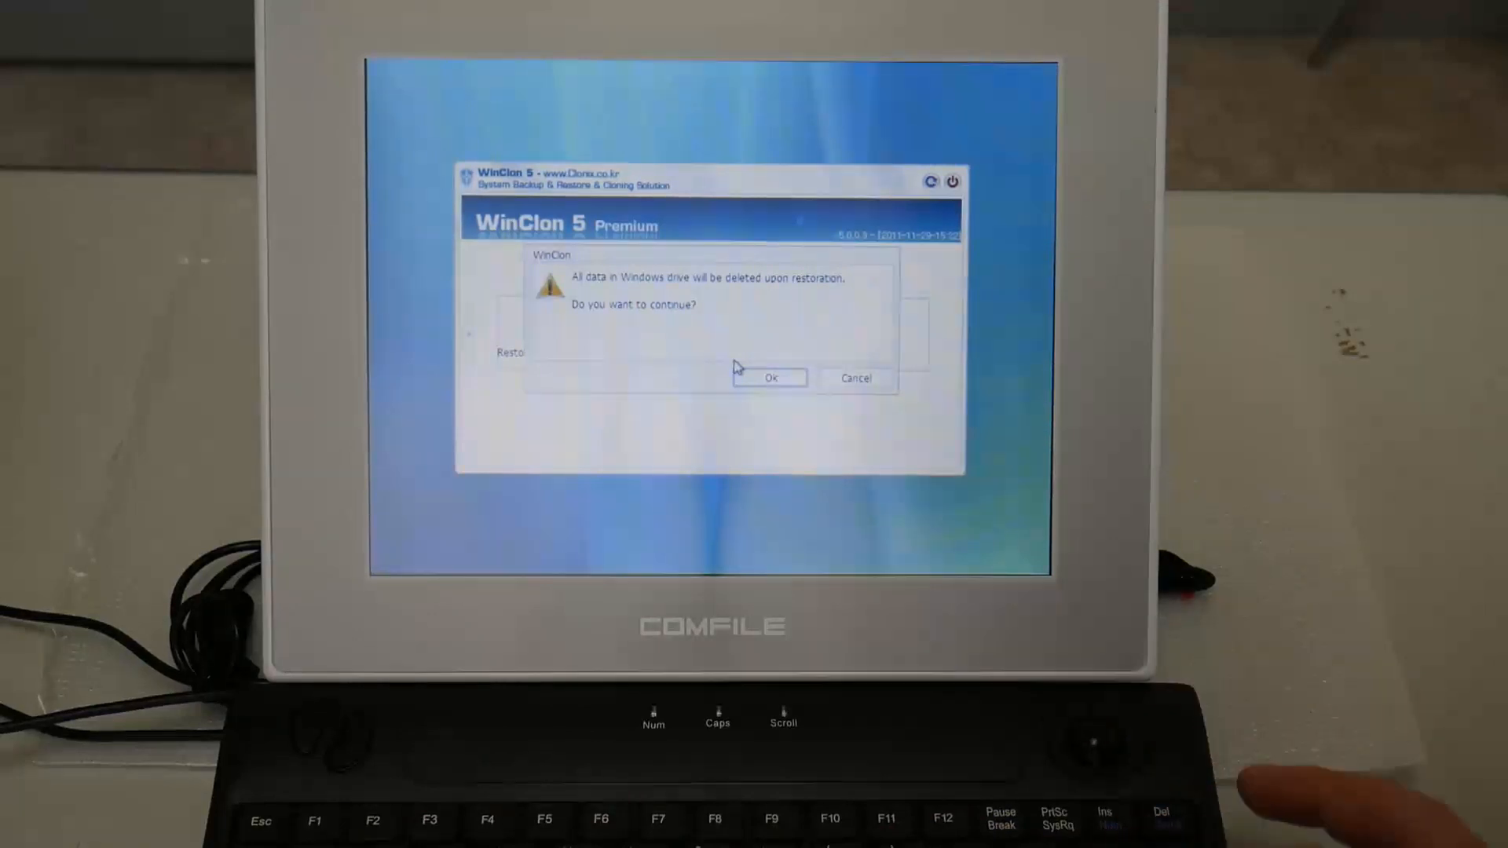
Confirm erasing the Windows drive, then accept the 'Completed restoration' restart notice
left_click(770, 378)
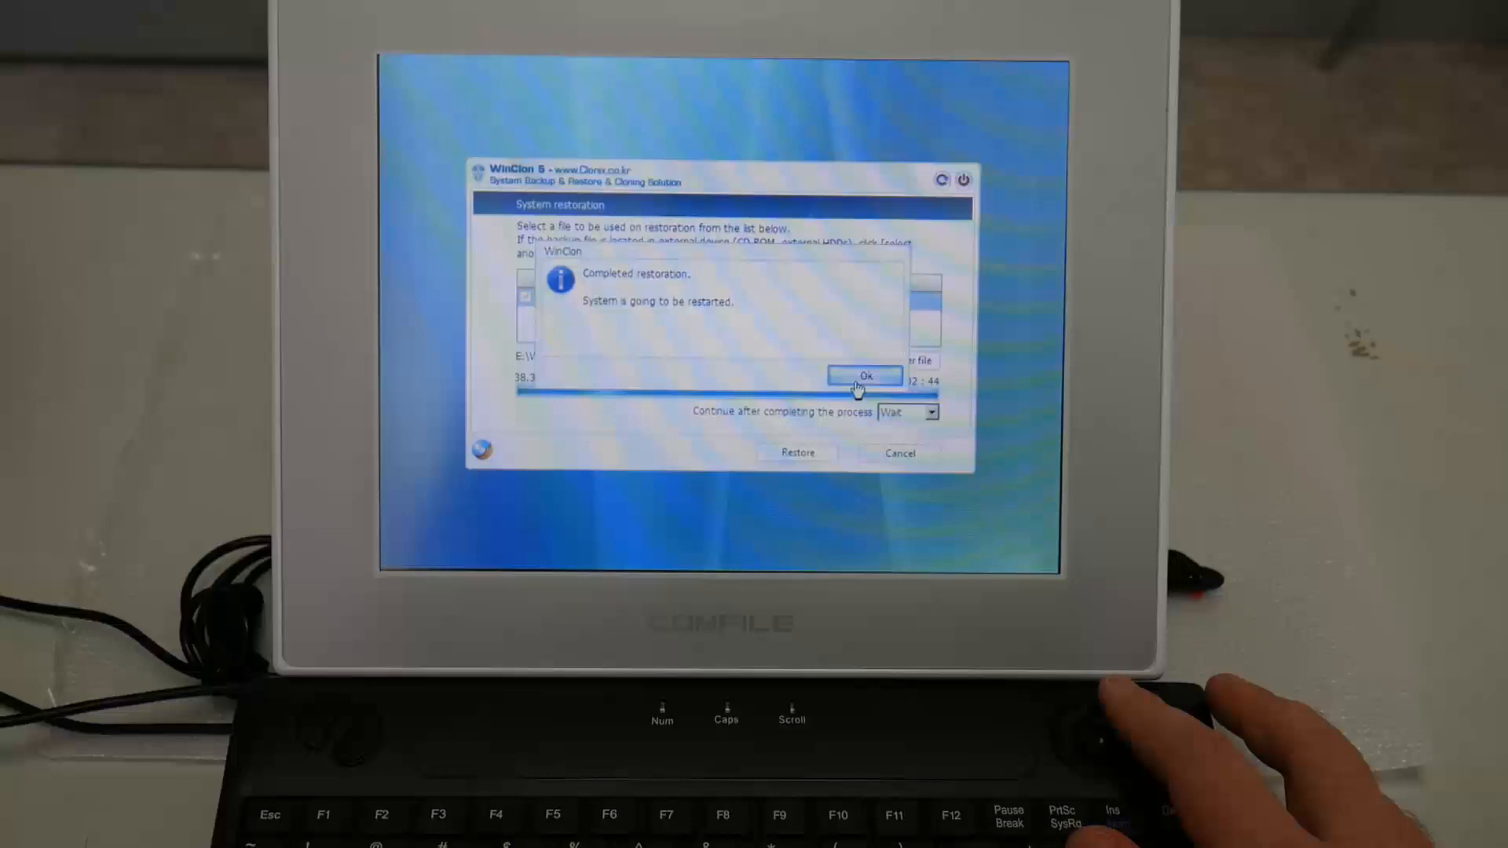
left_click(864, 376)
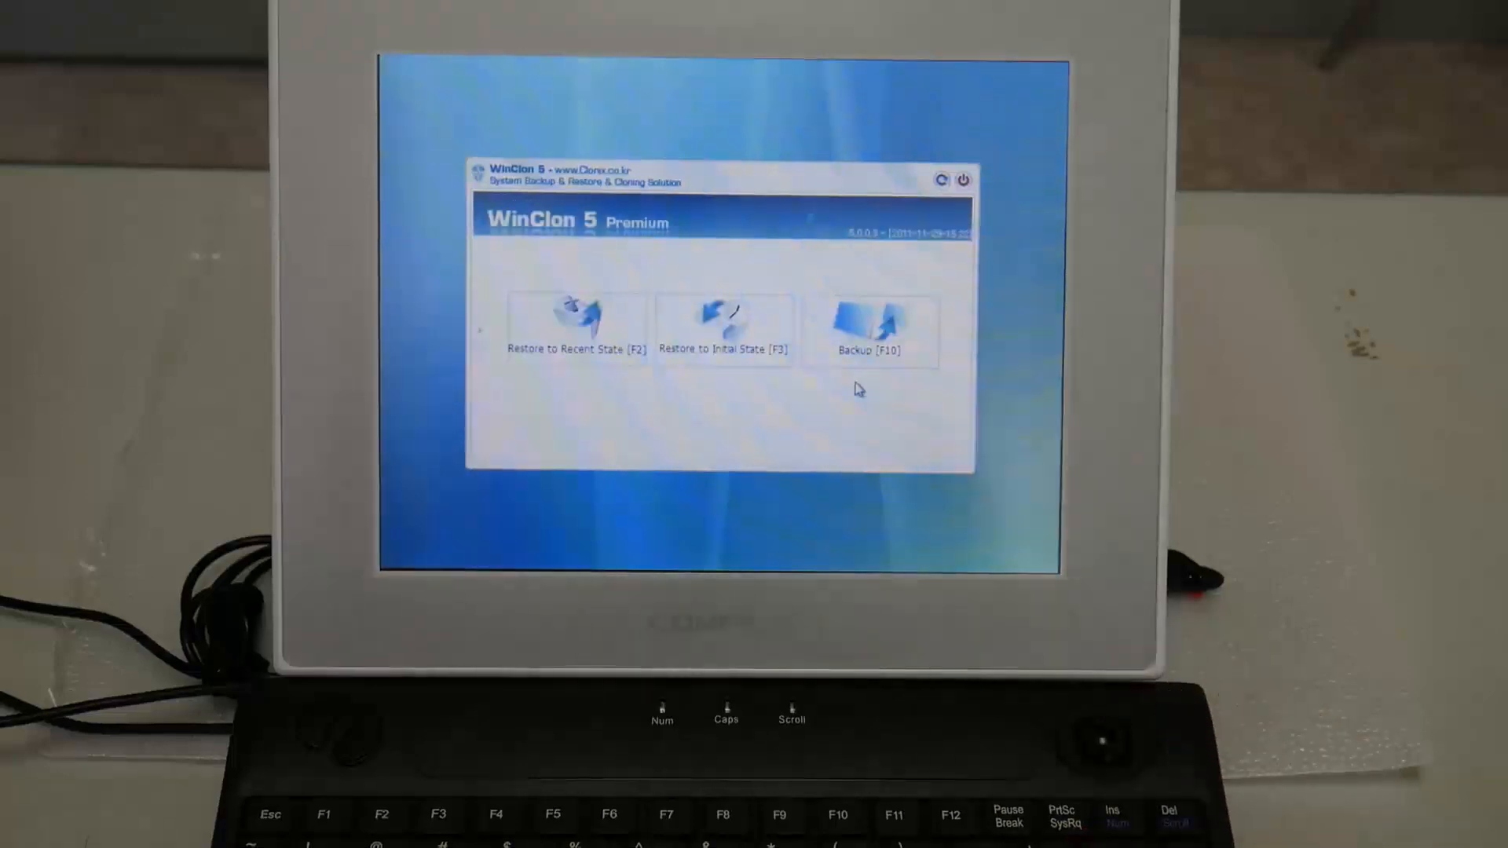